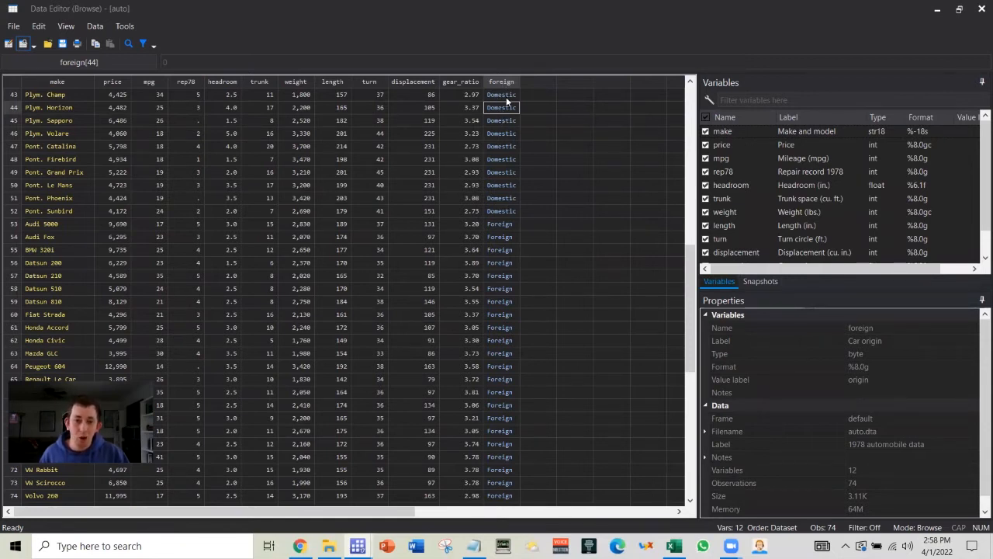
pyautogui.moveTo(531, 96)
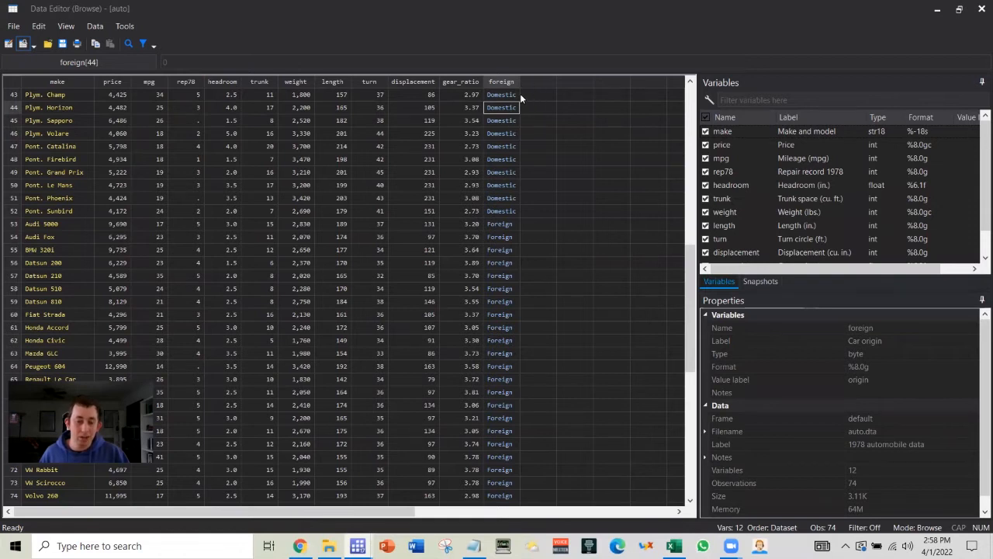
pyautogui.moveTo(532, 121)
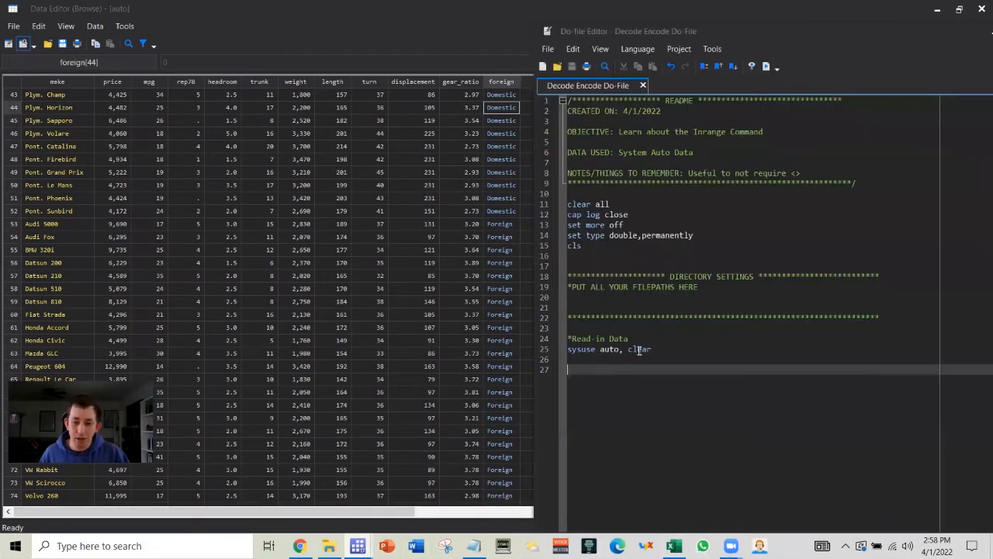
# Run decode foreign, gen(foreign_str) to add a Domestic/Foreign string column.
pyautogui.write('deco')
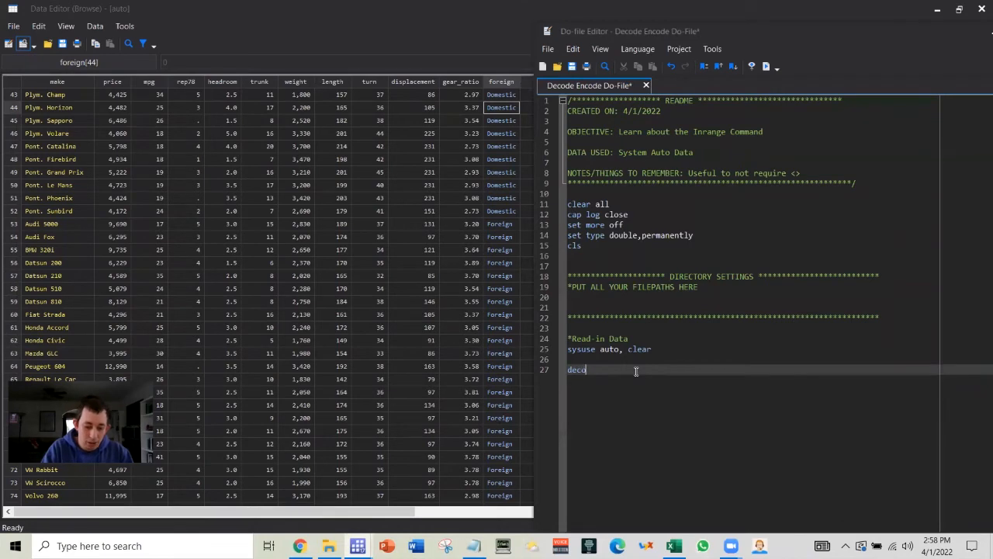
pyautogui.write('ode foreign, gen')
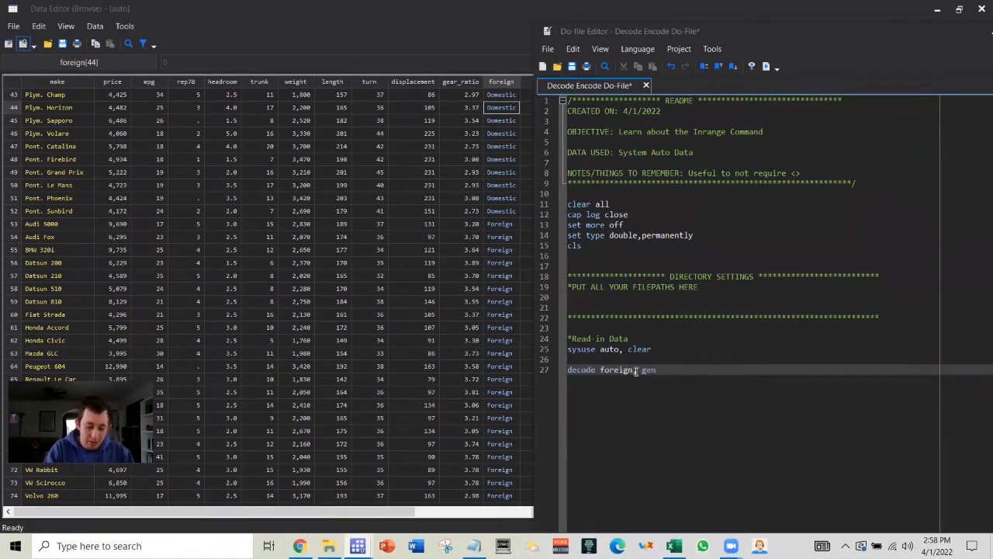
pyautogui.write('(fore)')
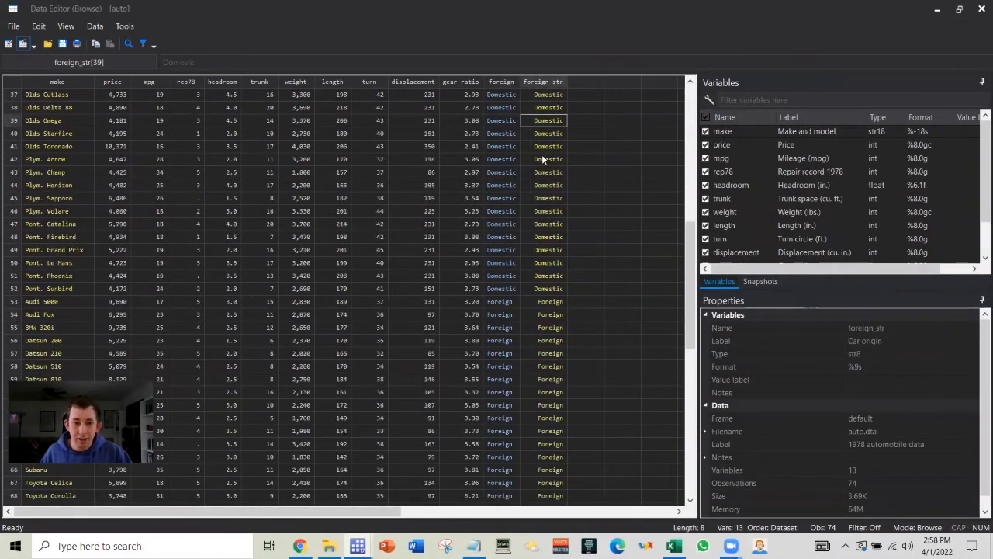
# Compare Domestic and Foreign cells in foreign_str against the original foreign column.
pyautogui.click(550, 391)
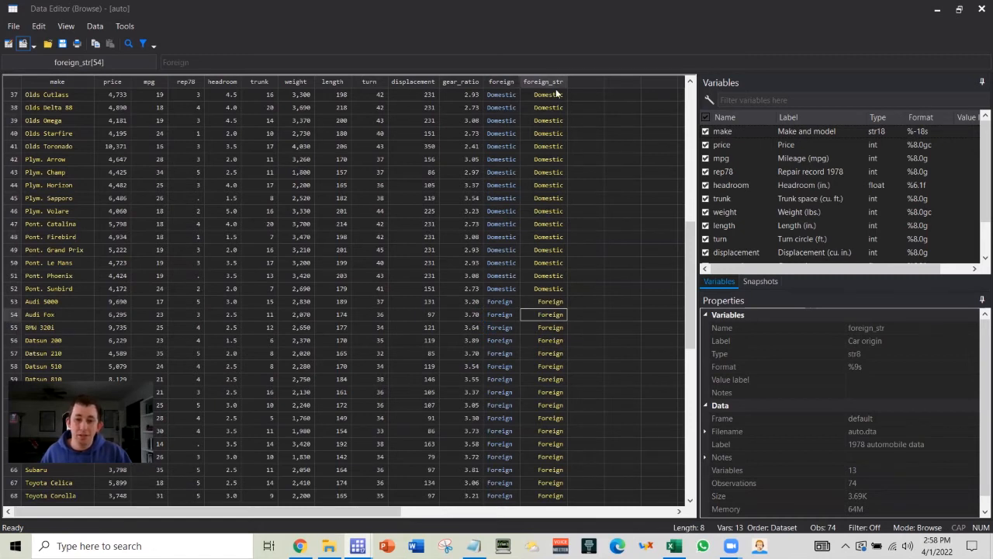
pyautogui.click(500, 134)
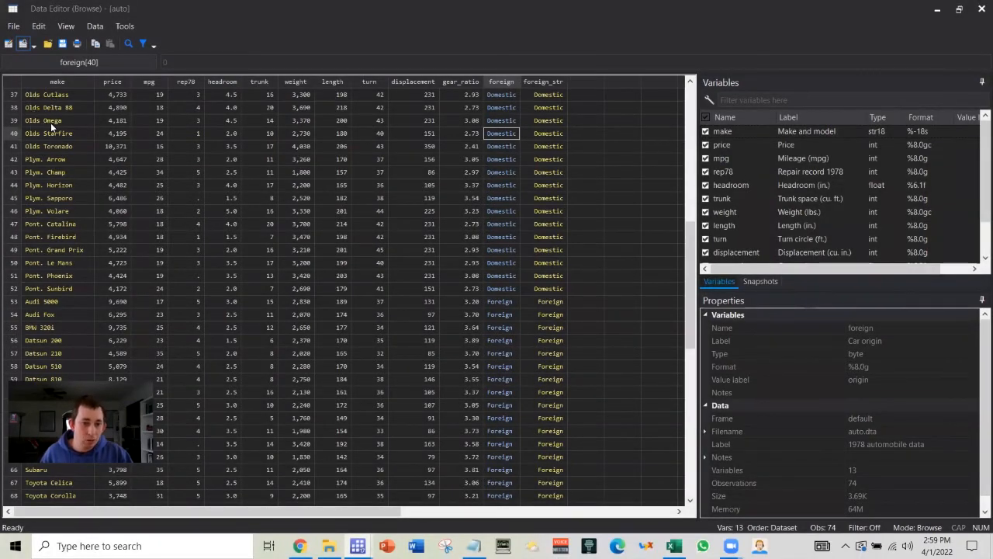
pyautogui.click(51, 121)
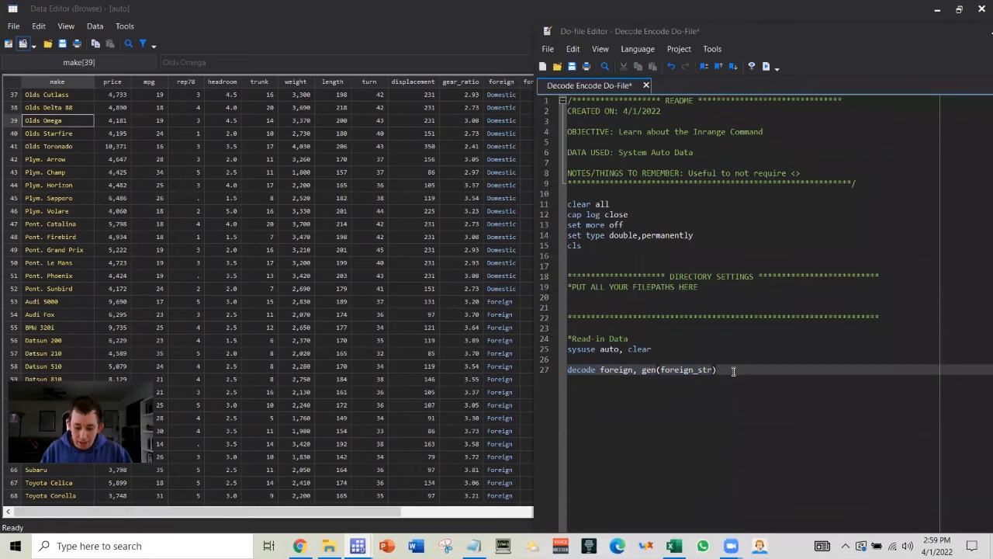
# Run encode make, gen(make_num) to add a labelled numeric column of car names.
pyautogui.write('encode')
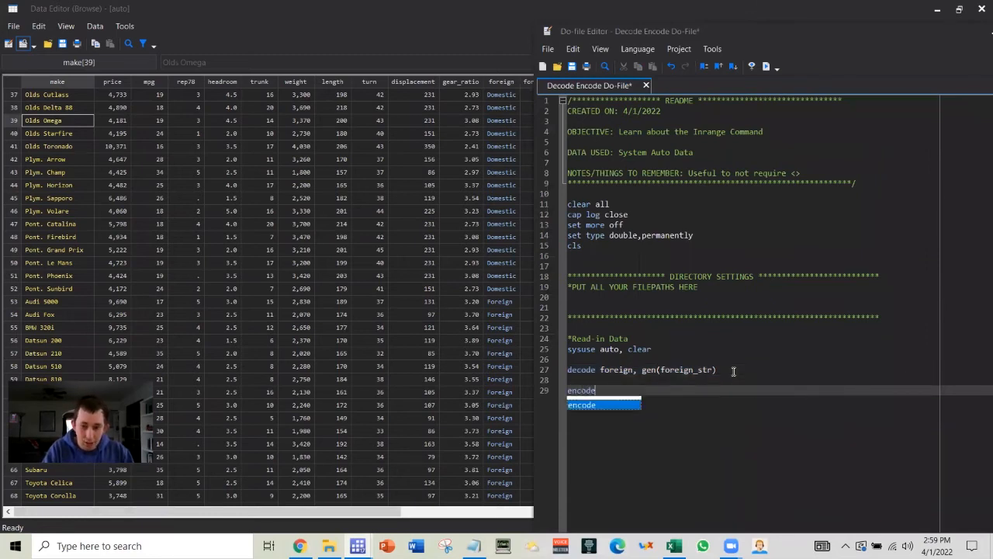
pyautogui.write('make, gen')
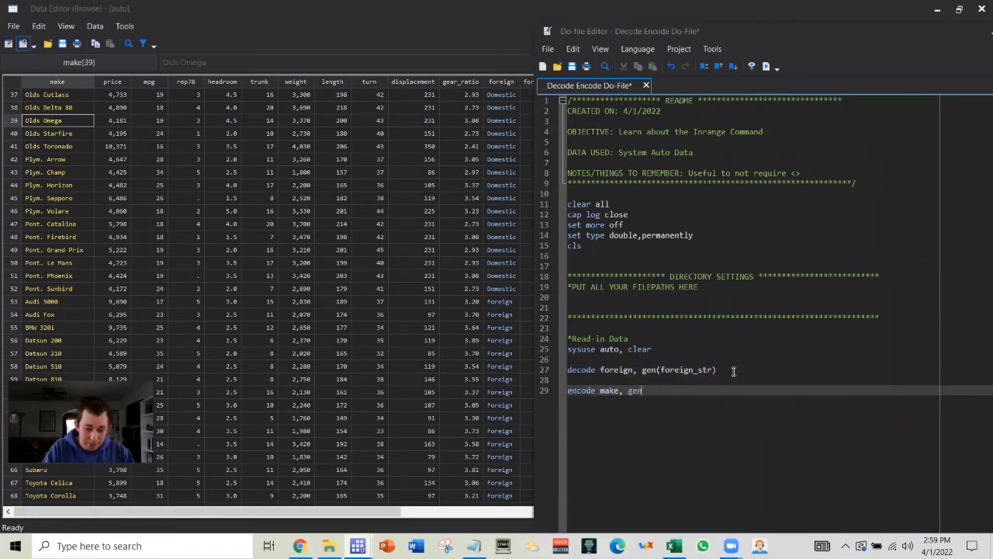
pyautogui.write('(make_n)')
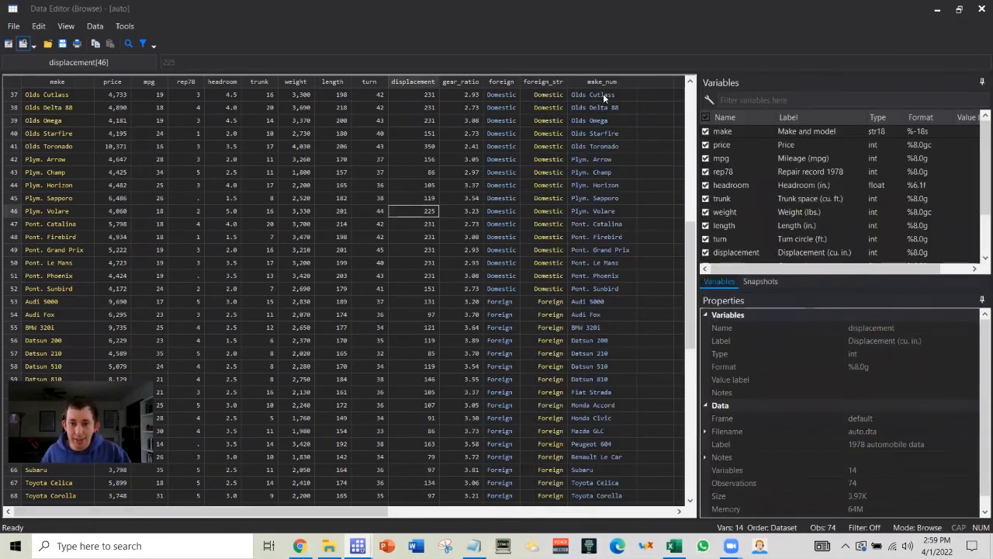
pyautogui.click(597, 159)
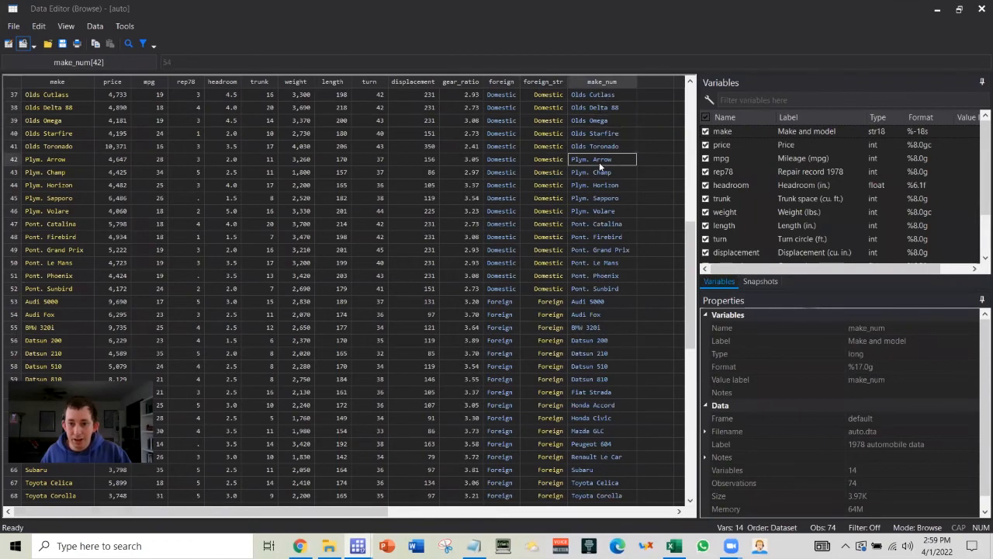
pyautogui.click(602, 199)
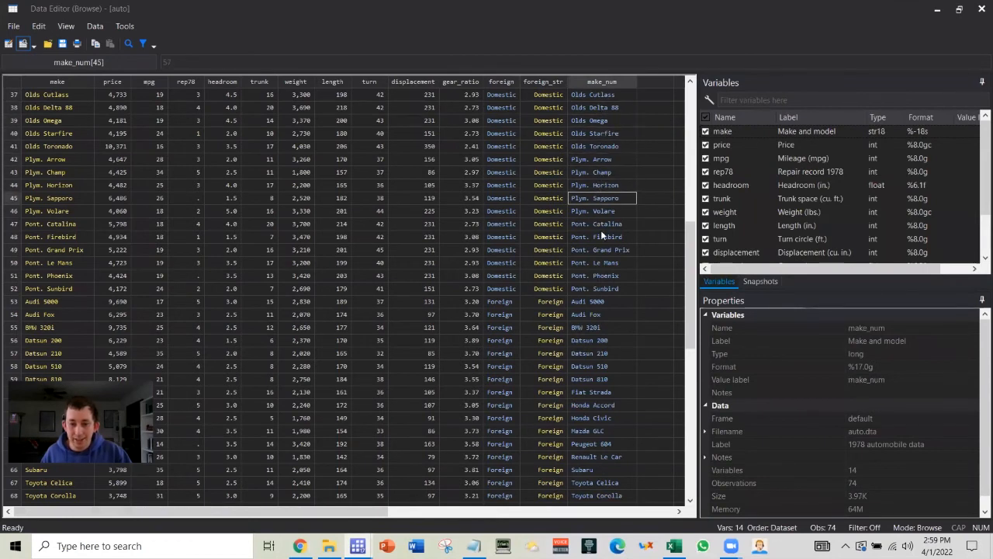
pyautogui.click(602, 340)
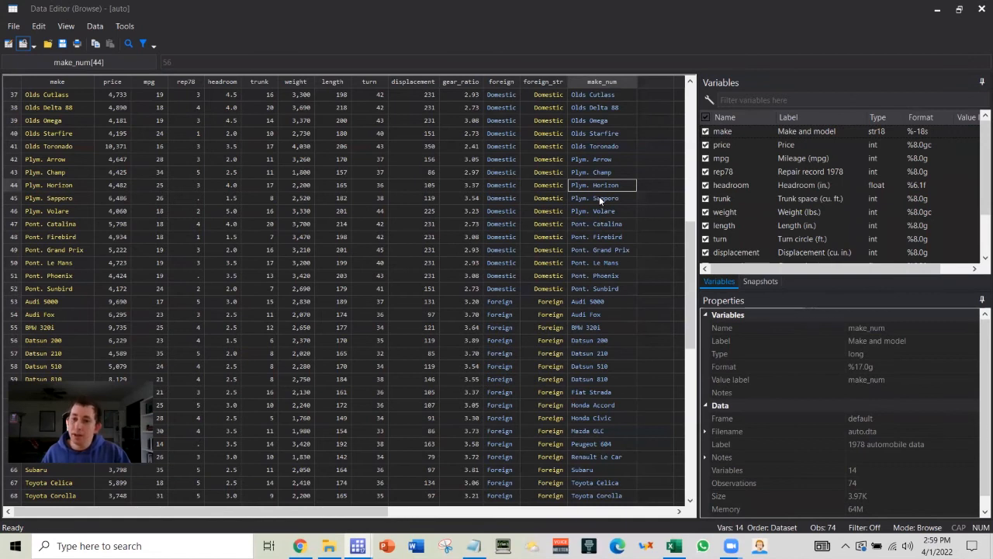
pyautogui.scroll(-3)
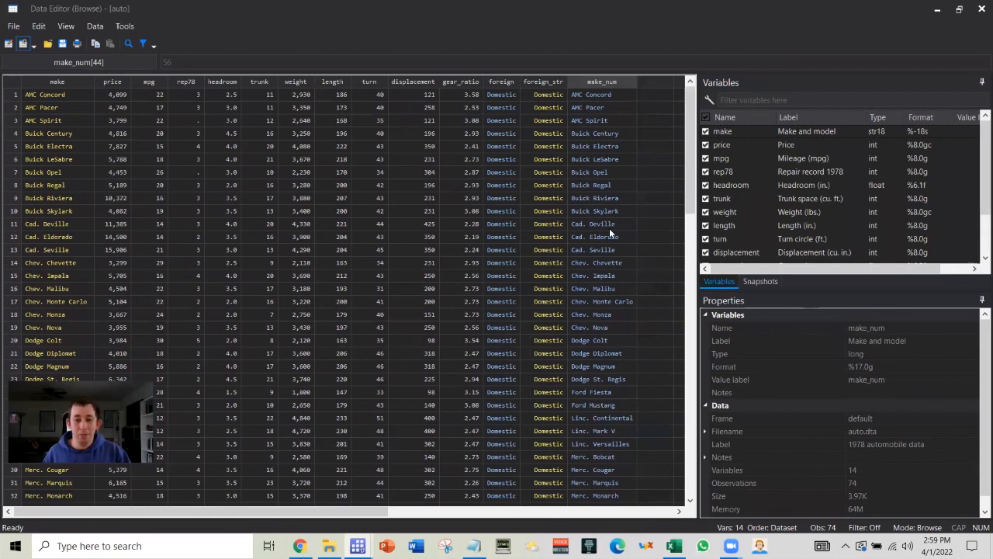
pyautogui.moveTo(450, 25)
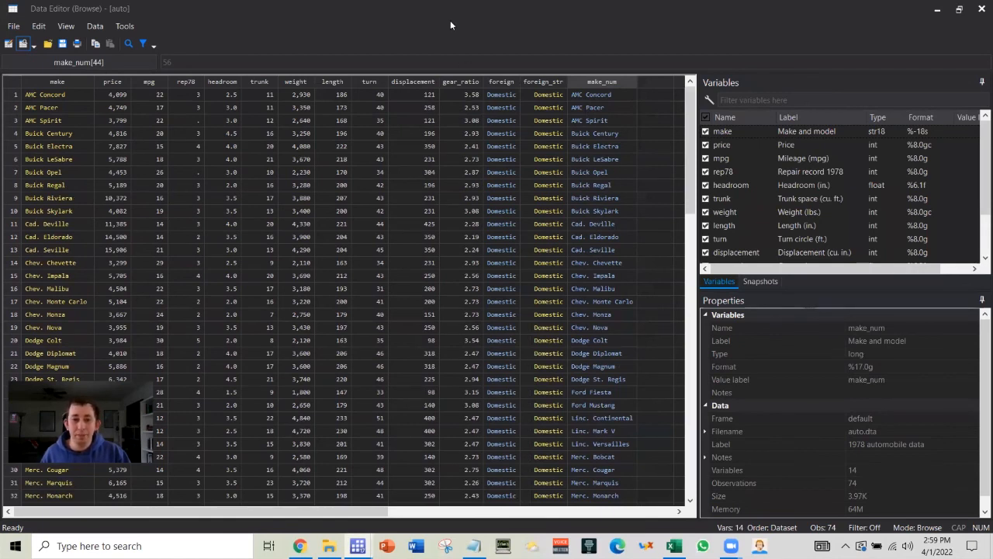
pyautogui.moveTo(446, 27)
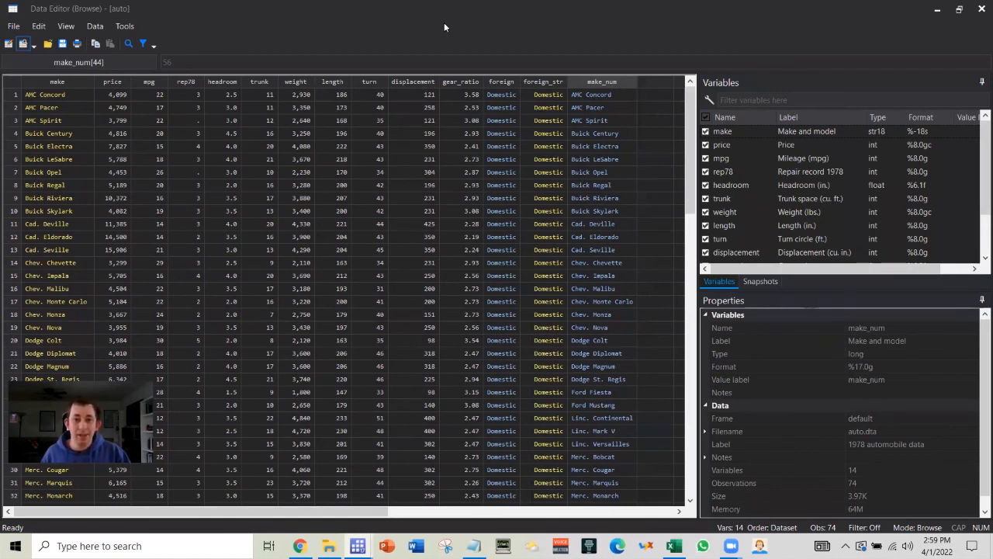